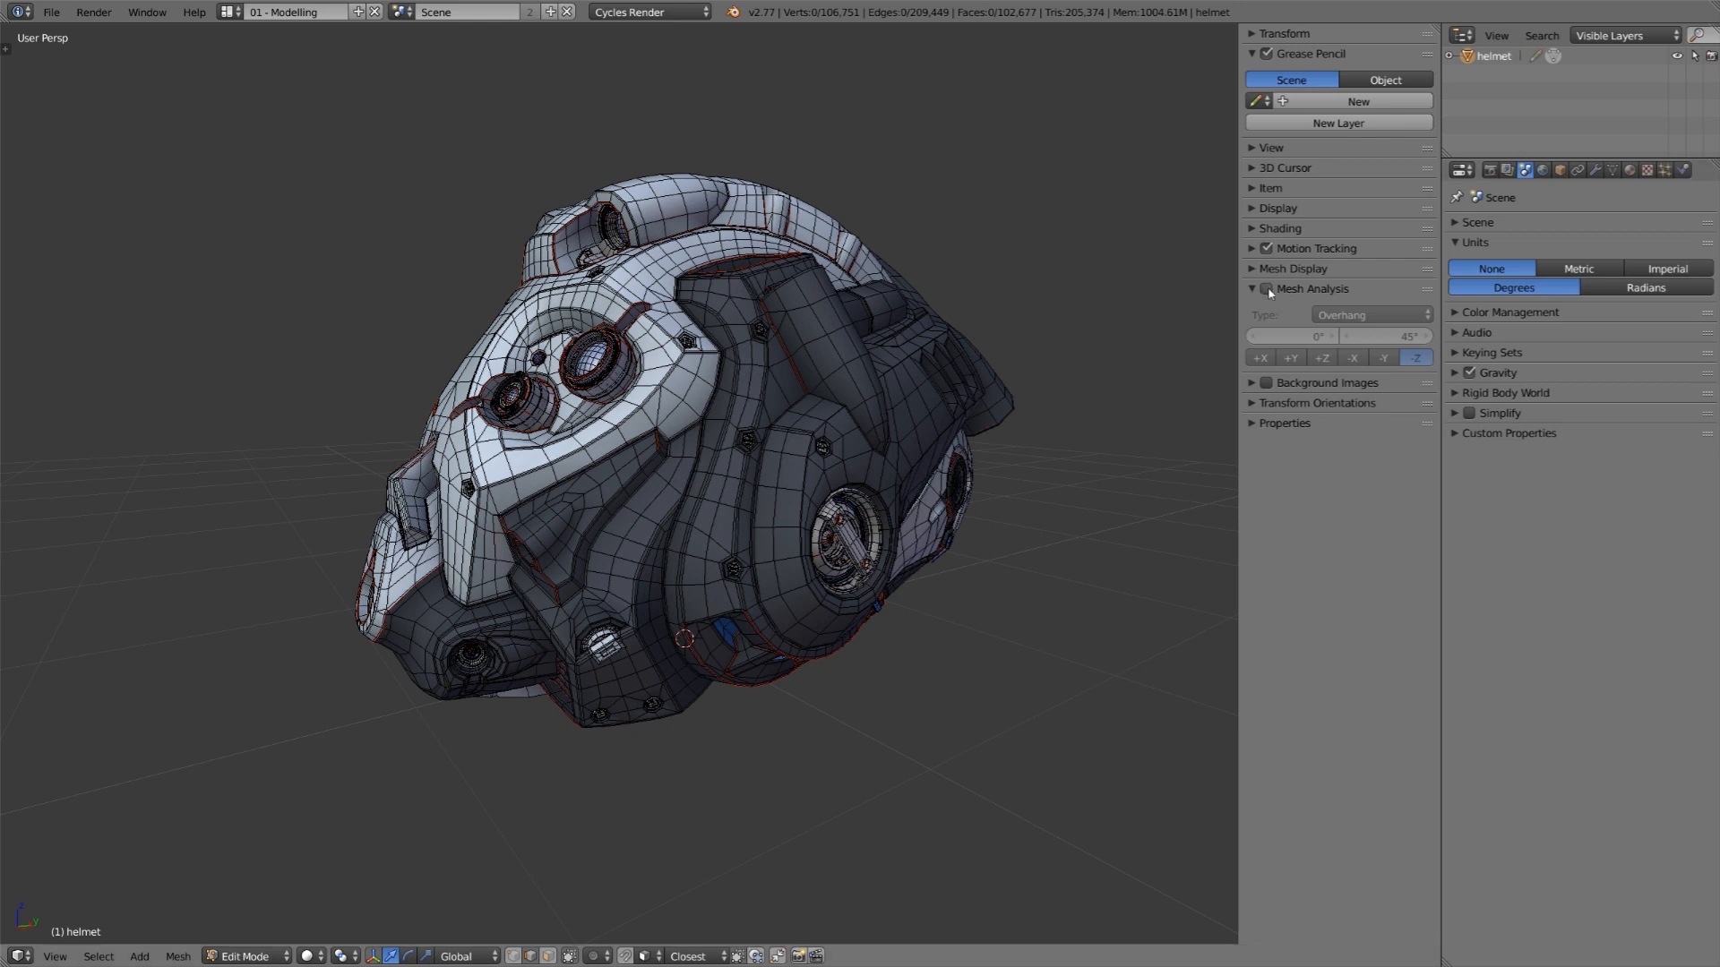
Enable the Mesh Analysis overlay and orbit to view the helmet's underside
click(1264, 289)
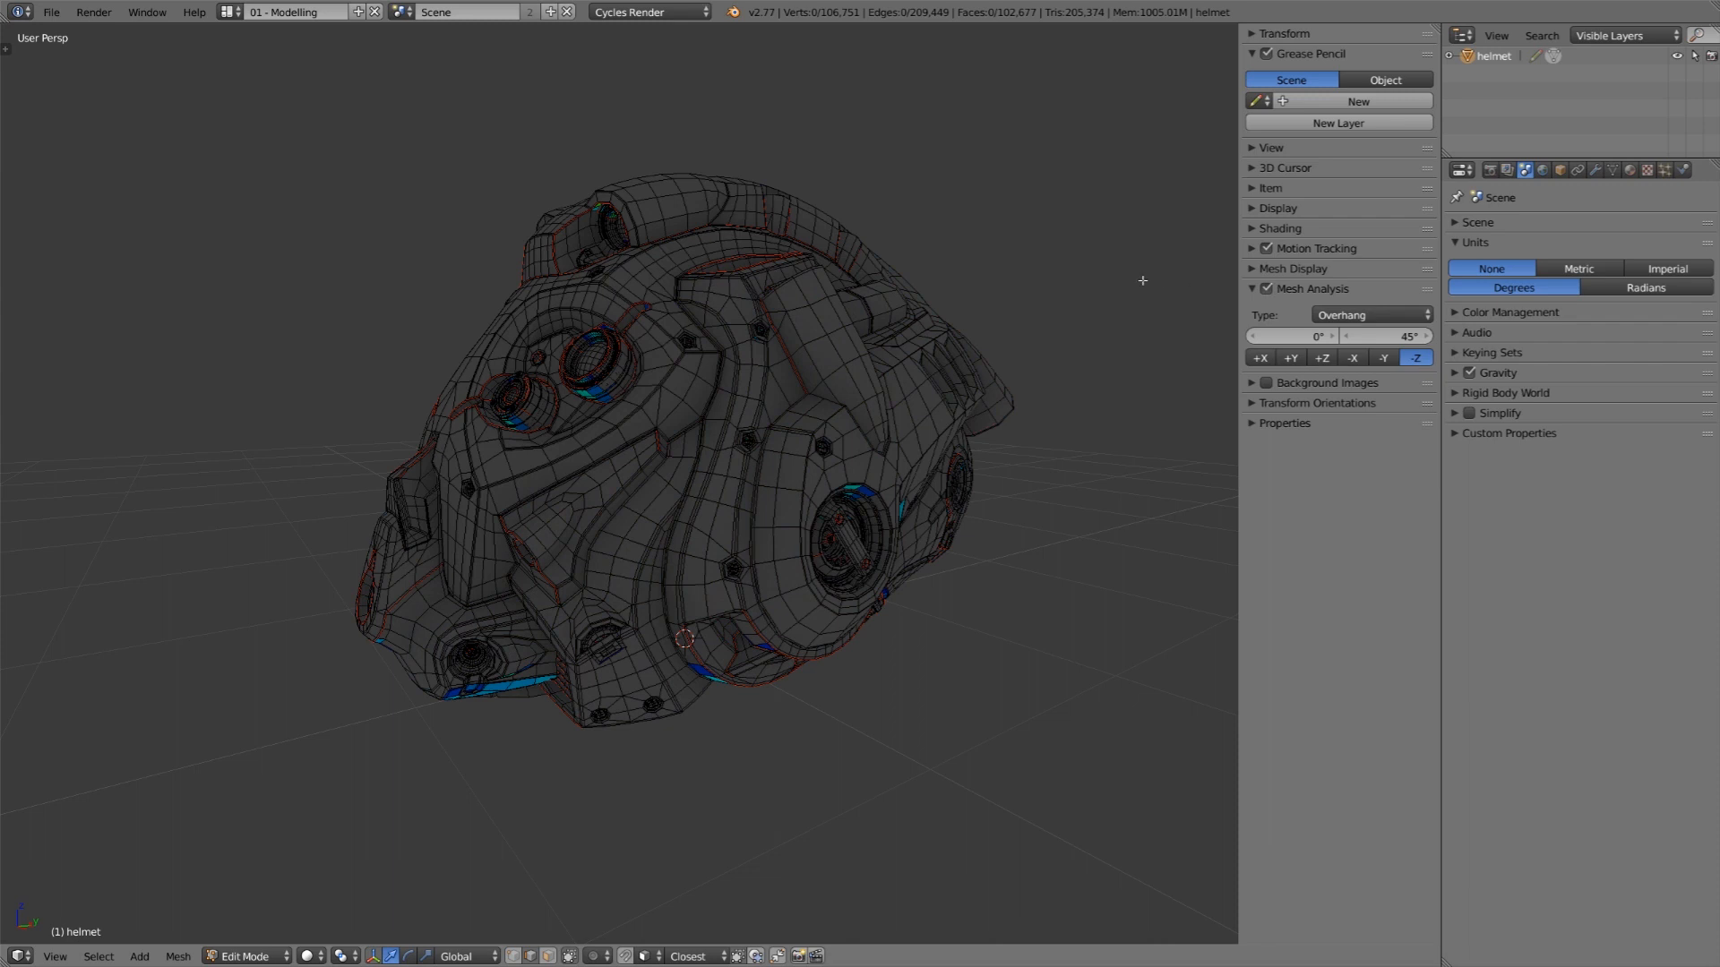
drag(1142, 280, 1000, 414)
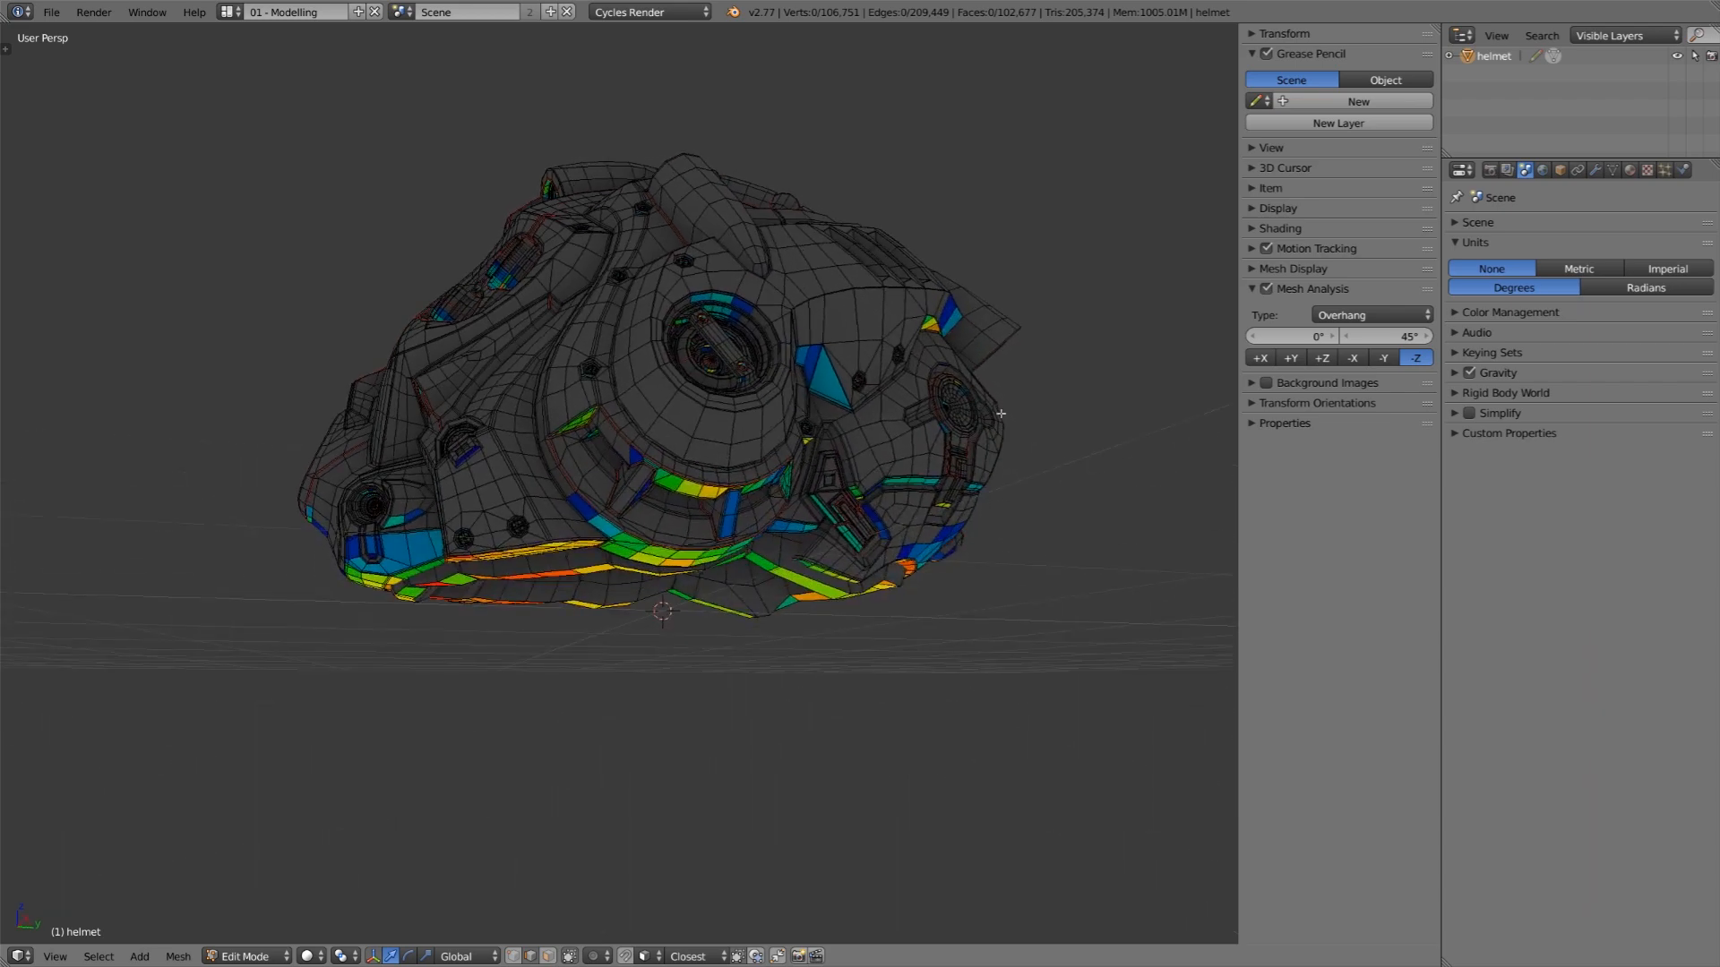
mouse_move(816, 260)
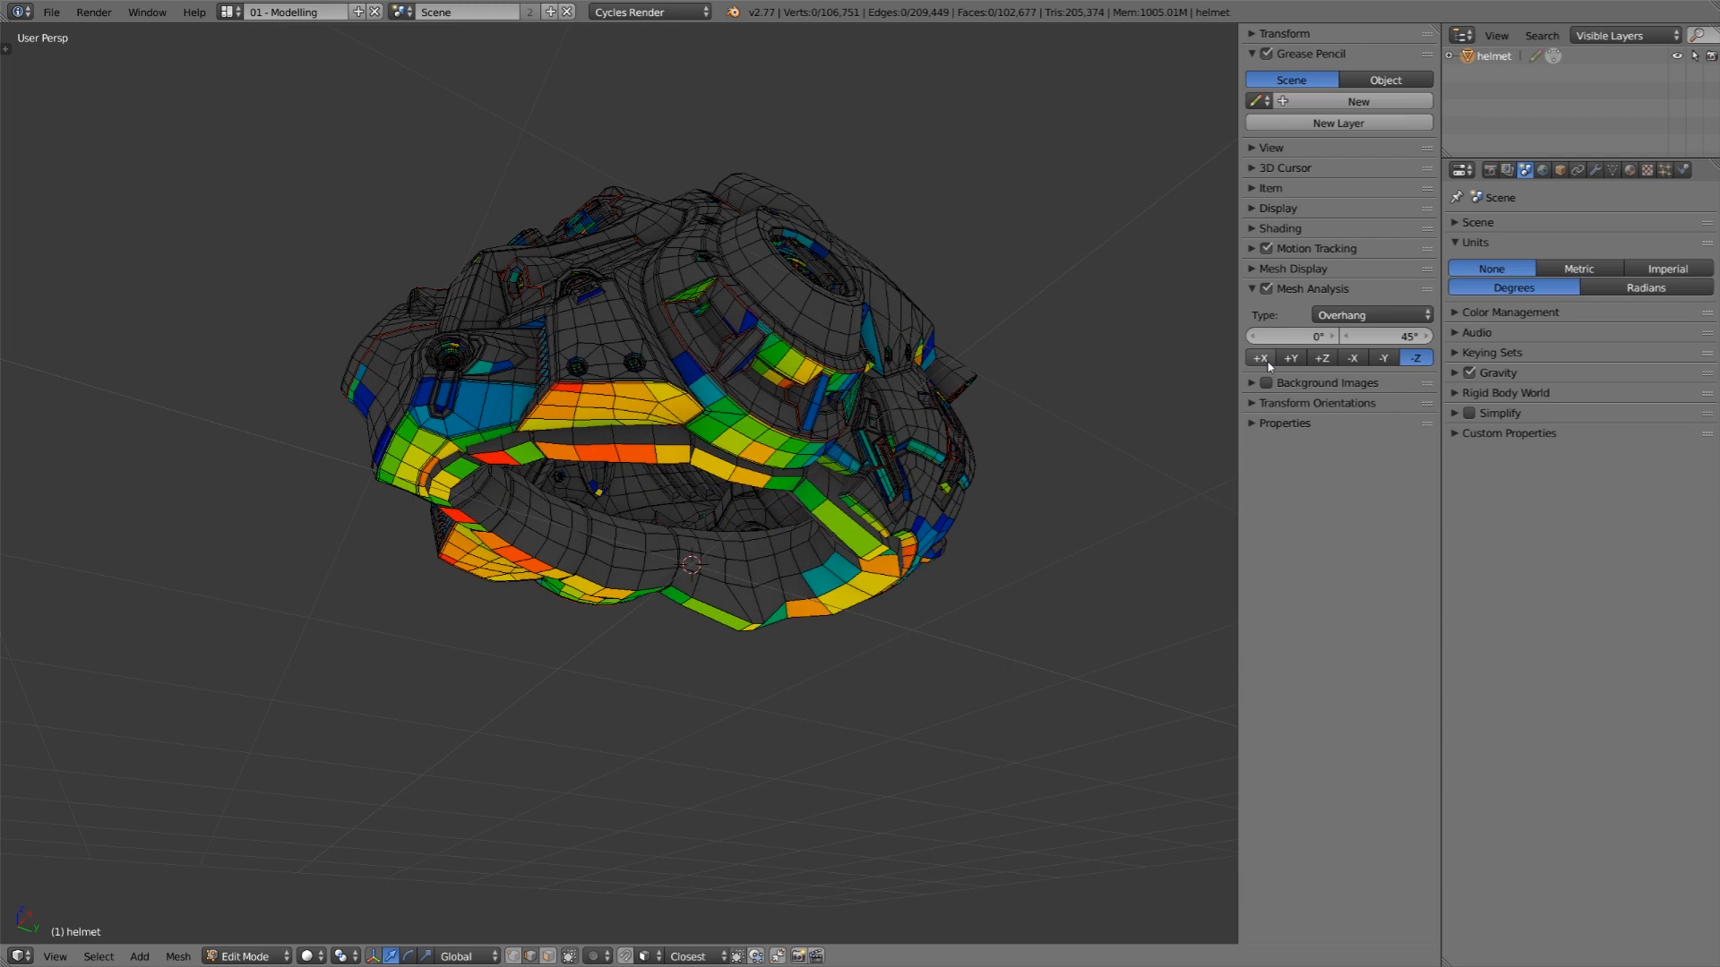
Set the overhang axis to +X and open the analysis Type dropdown
click(1260, 357)
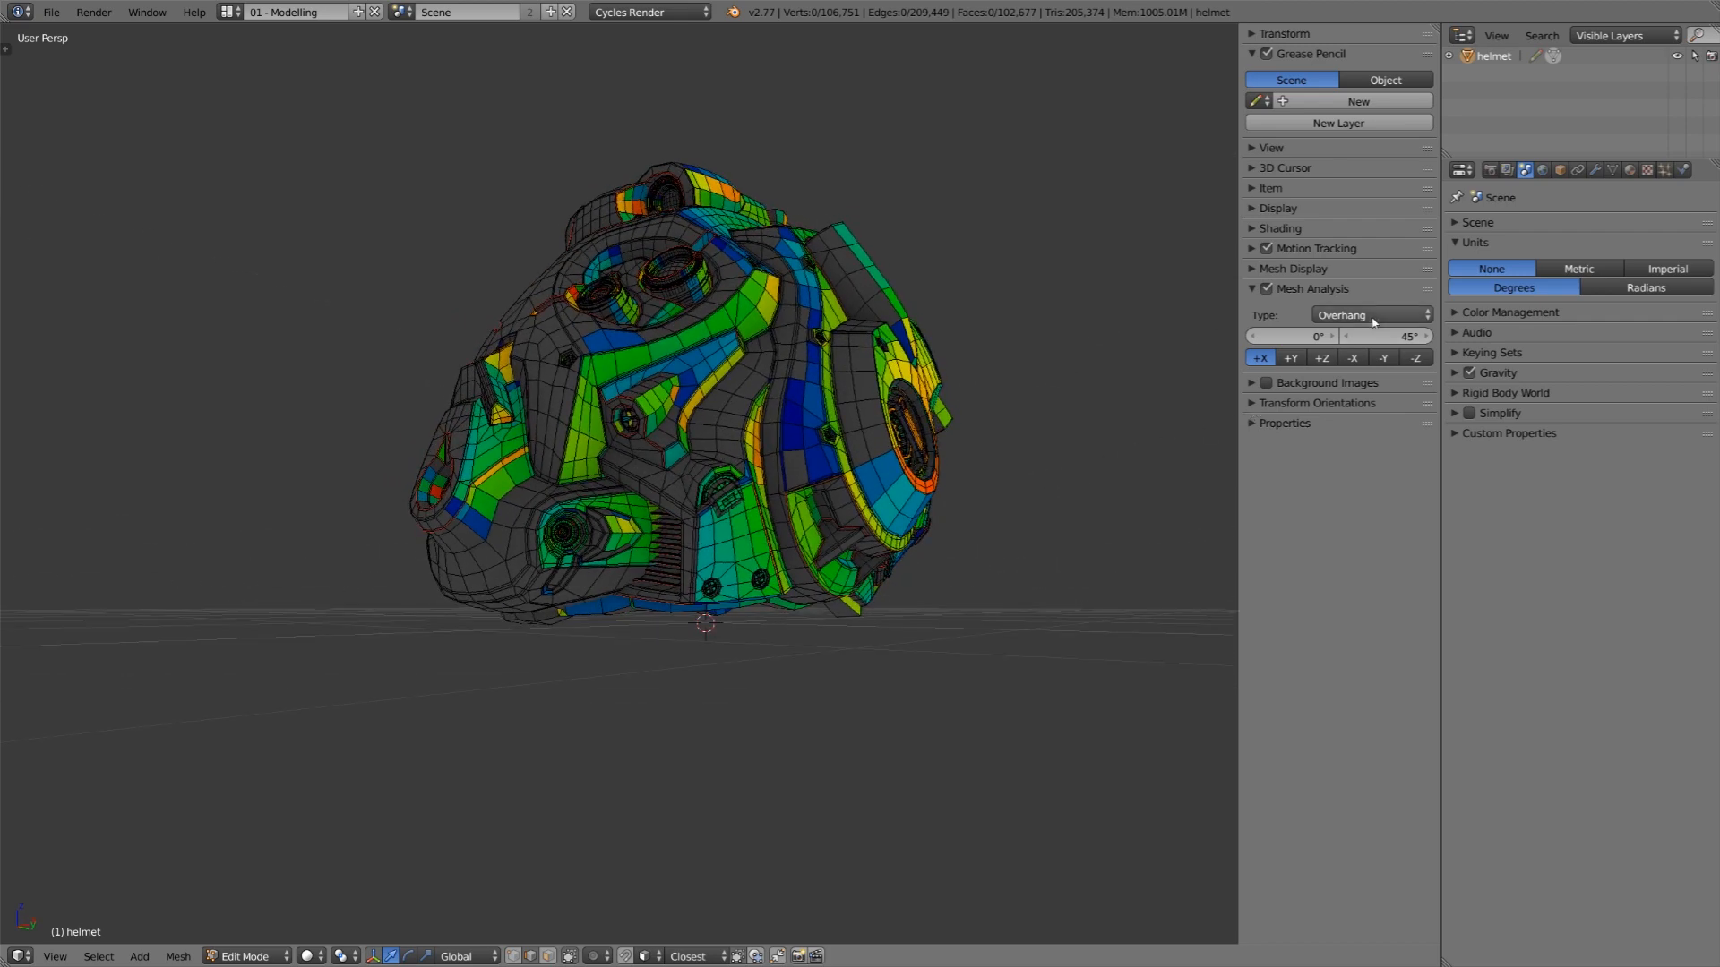
click(1369, 314)
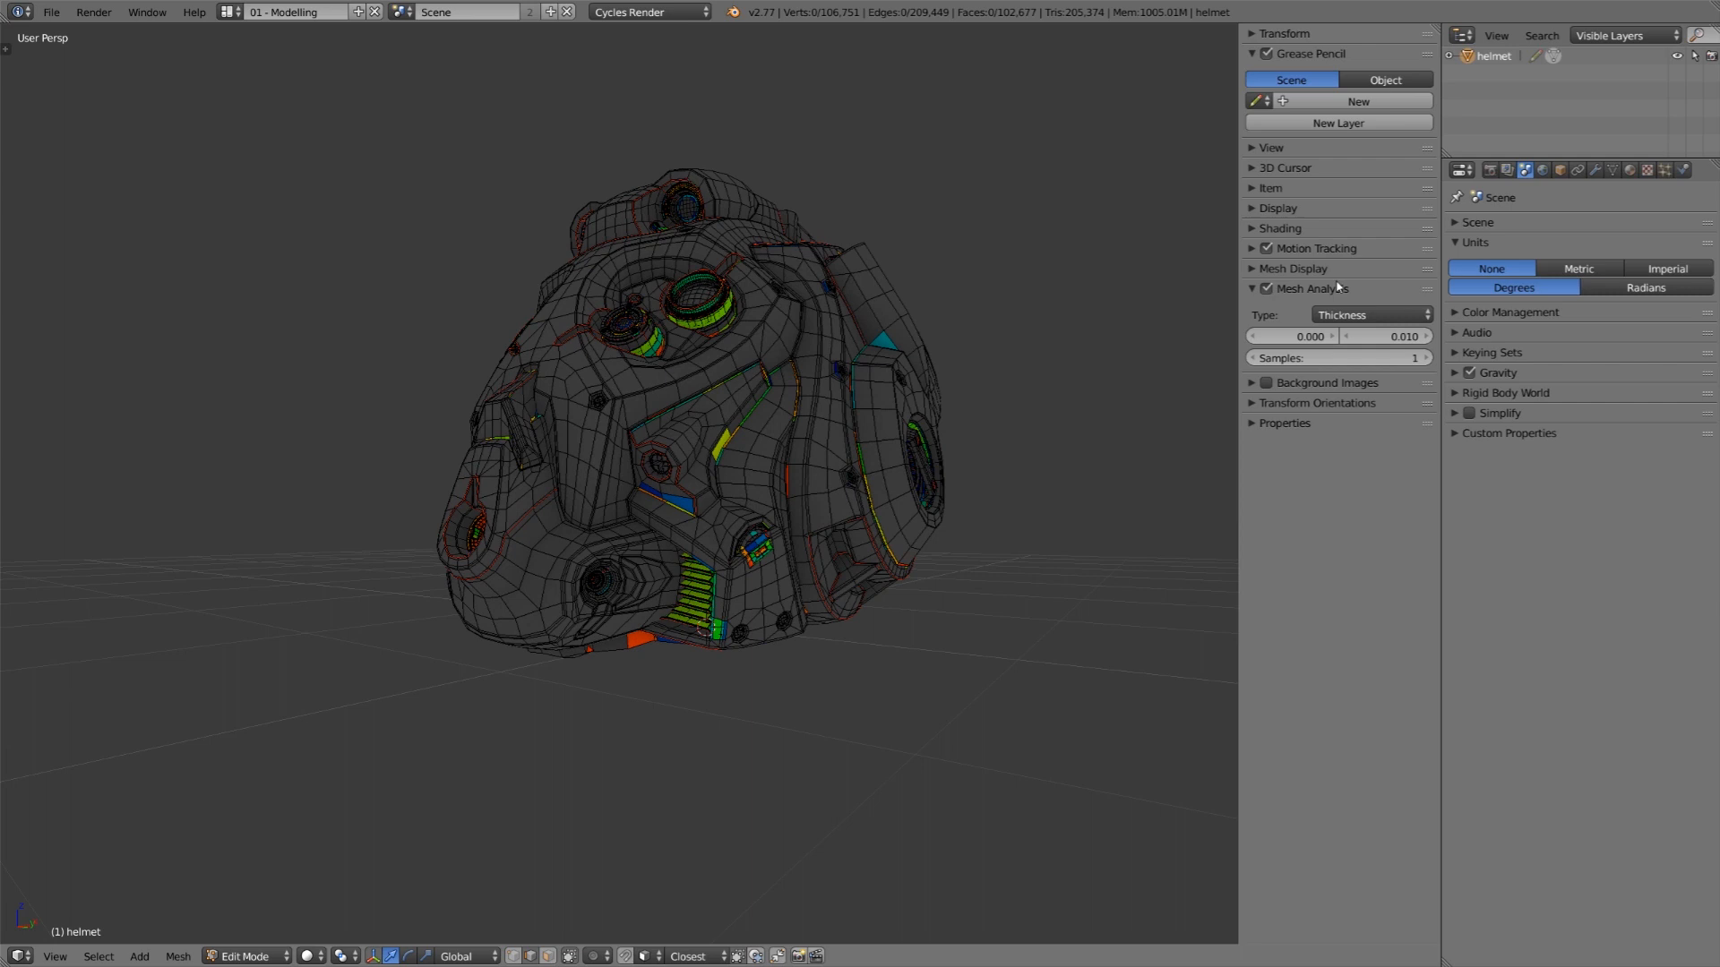
Switch the scene unit system to Metric
click(1577, 268)
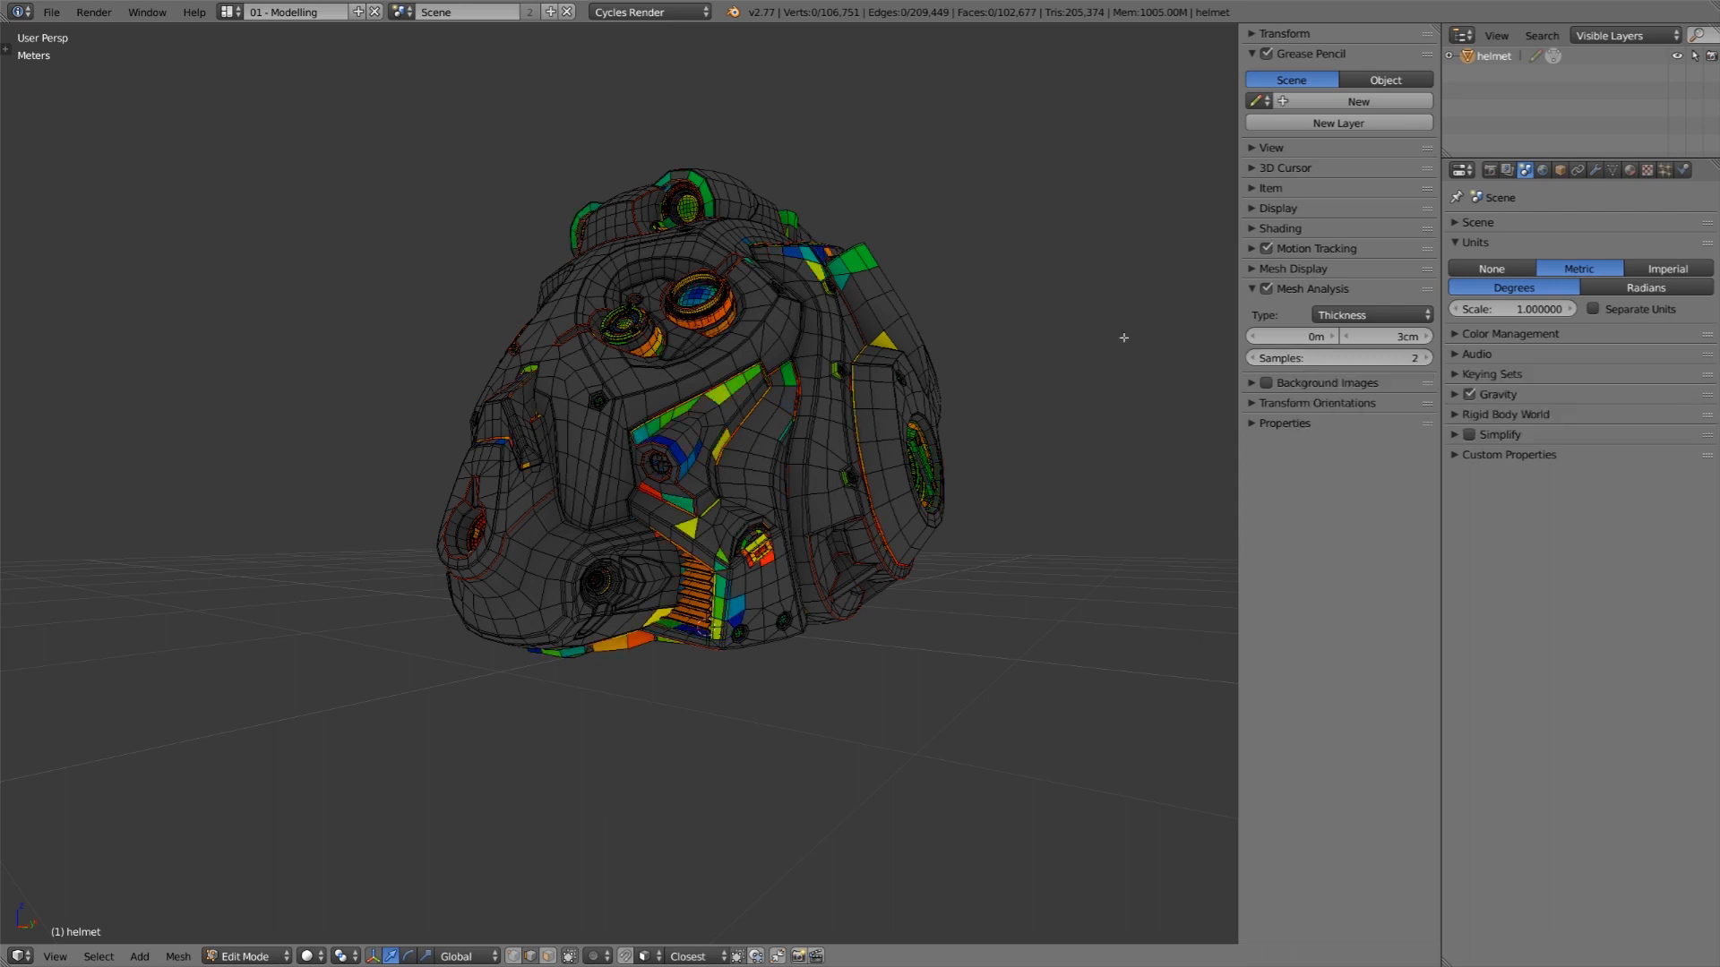
Choose the Intersect analysis type and orbit the helmet to inspect red faces
click(1370, 315)
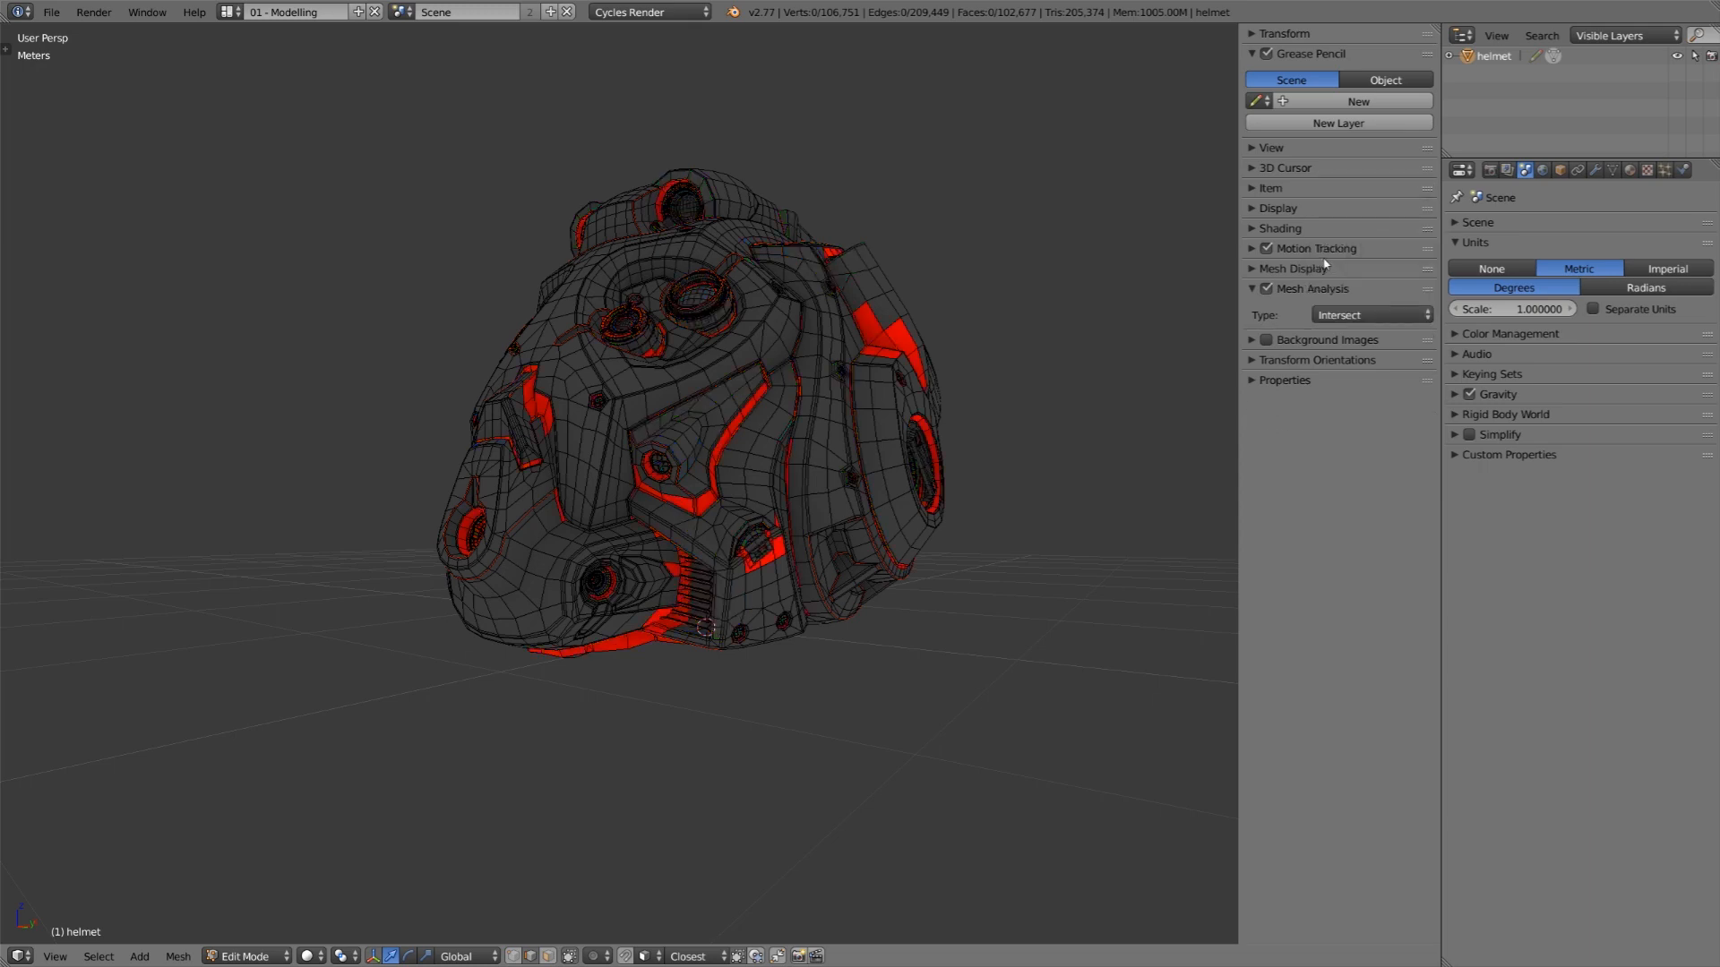
mouse_move(1155, 280)
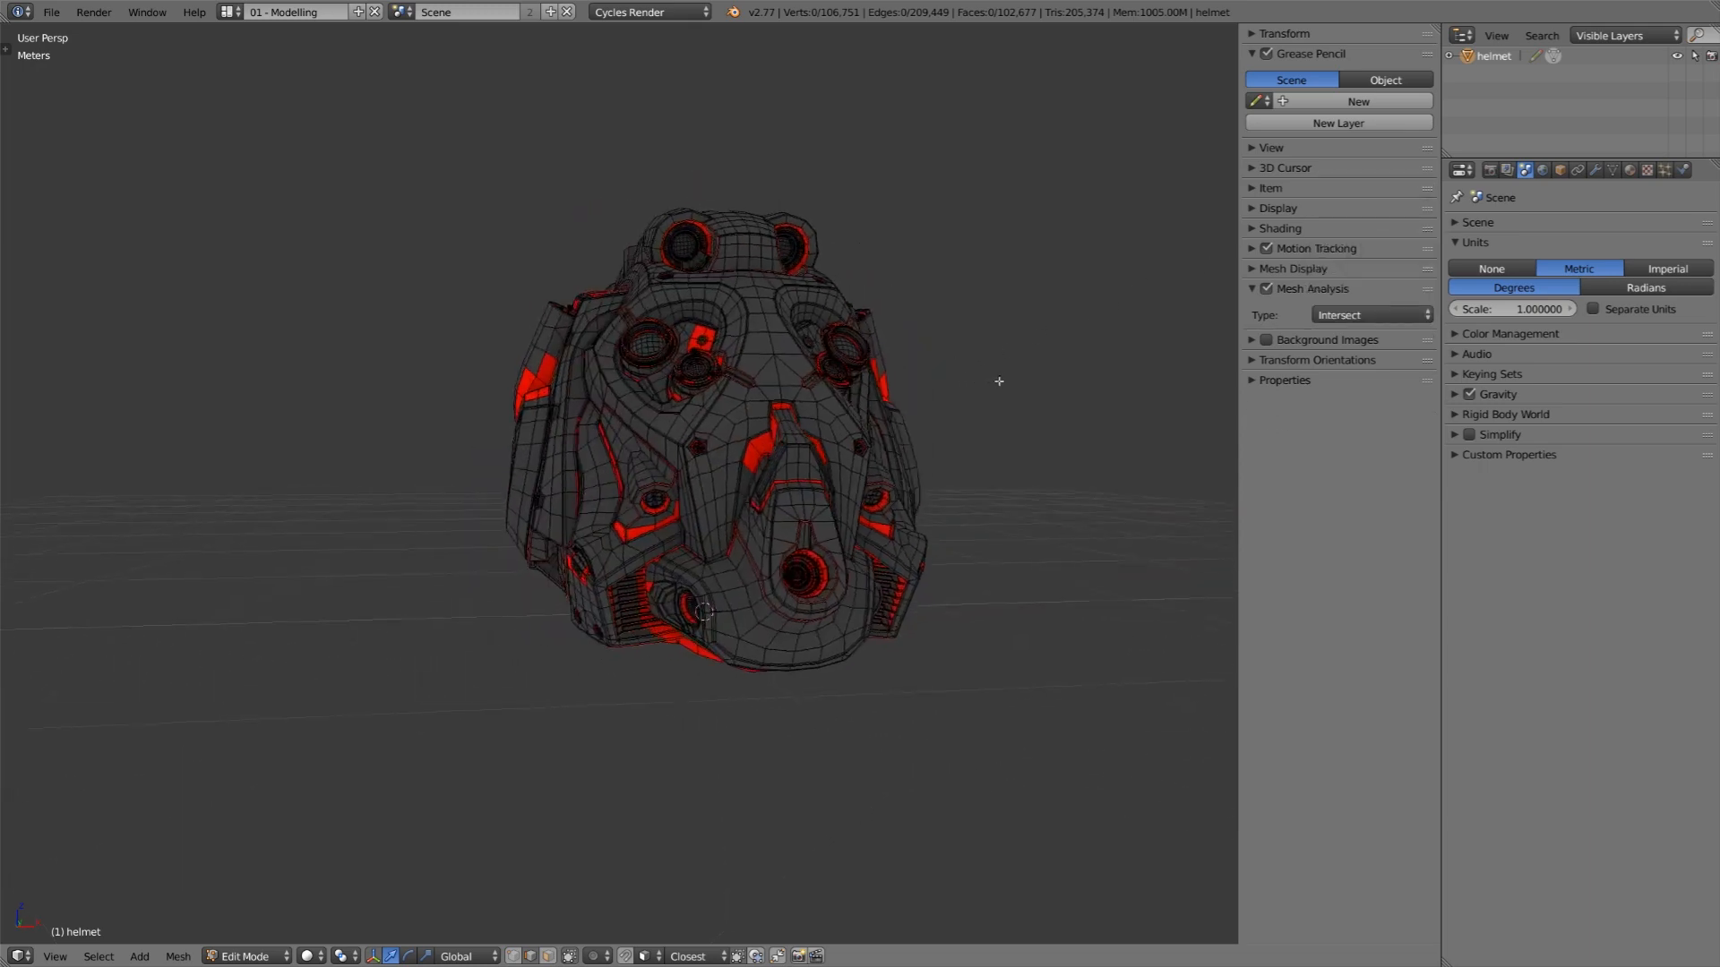
drag(998, 381, 1015, 378)
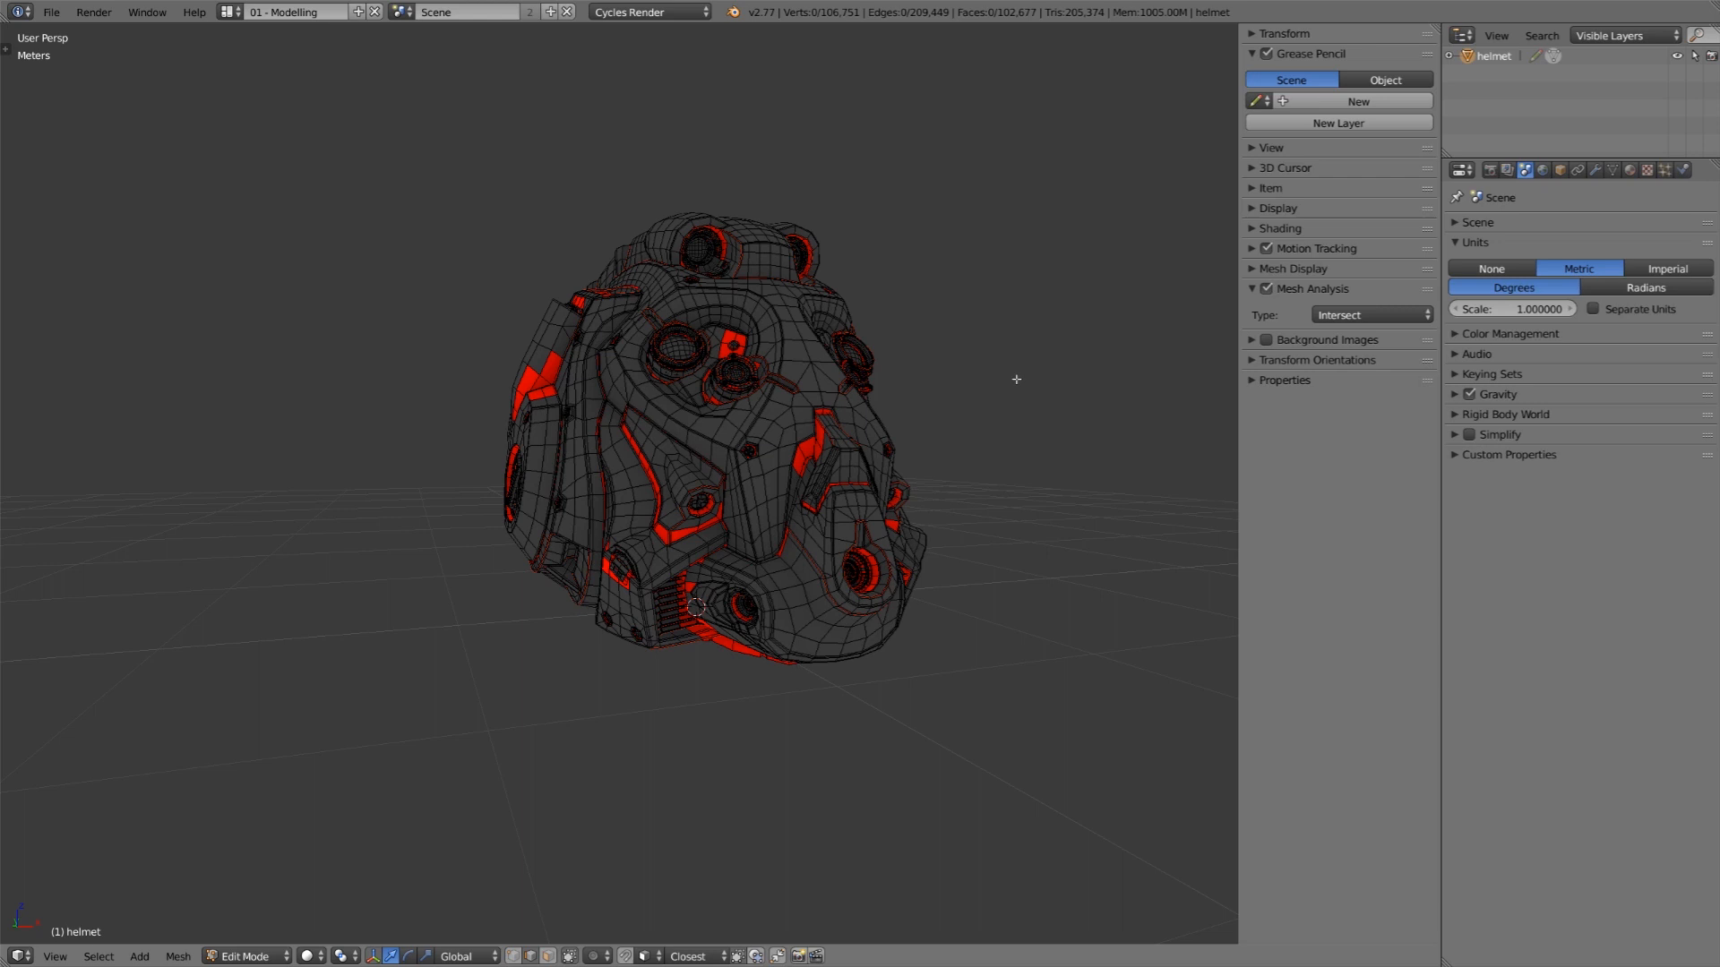
Choose Distortion as the Mesh Analysis type
click(1369, 314)
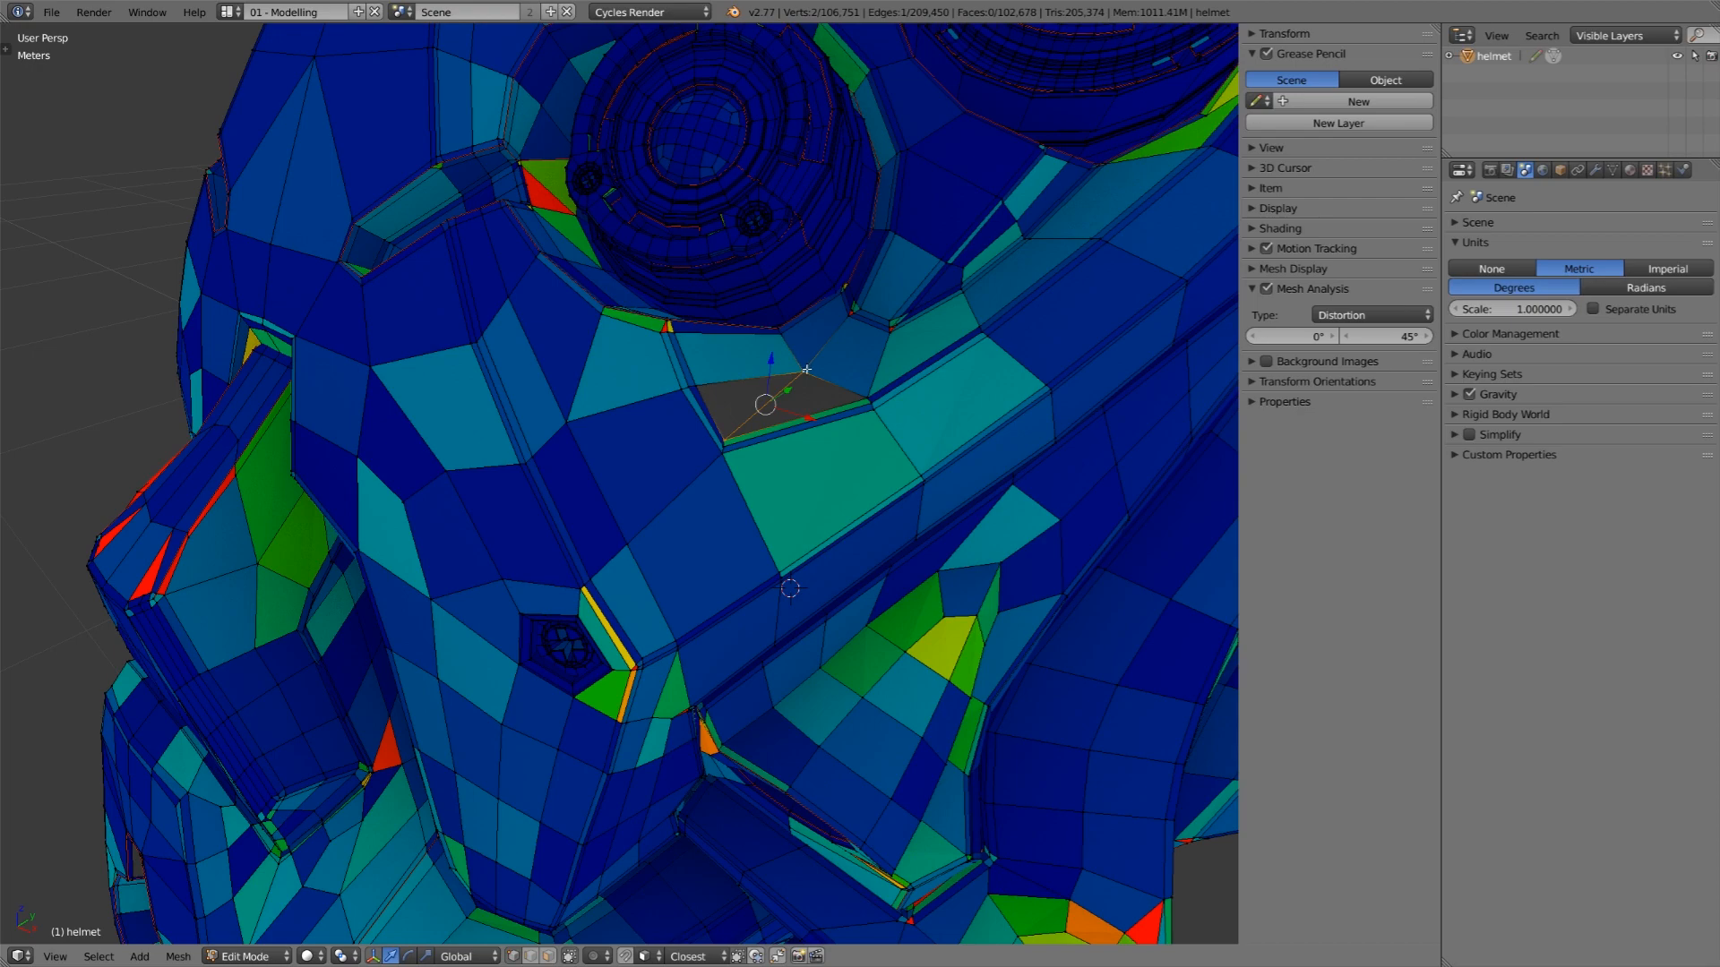
Choose Sharp as the Mesh Analysis type
click(1369, 315)
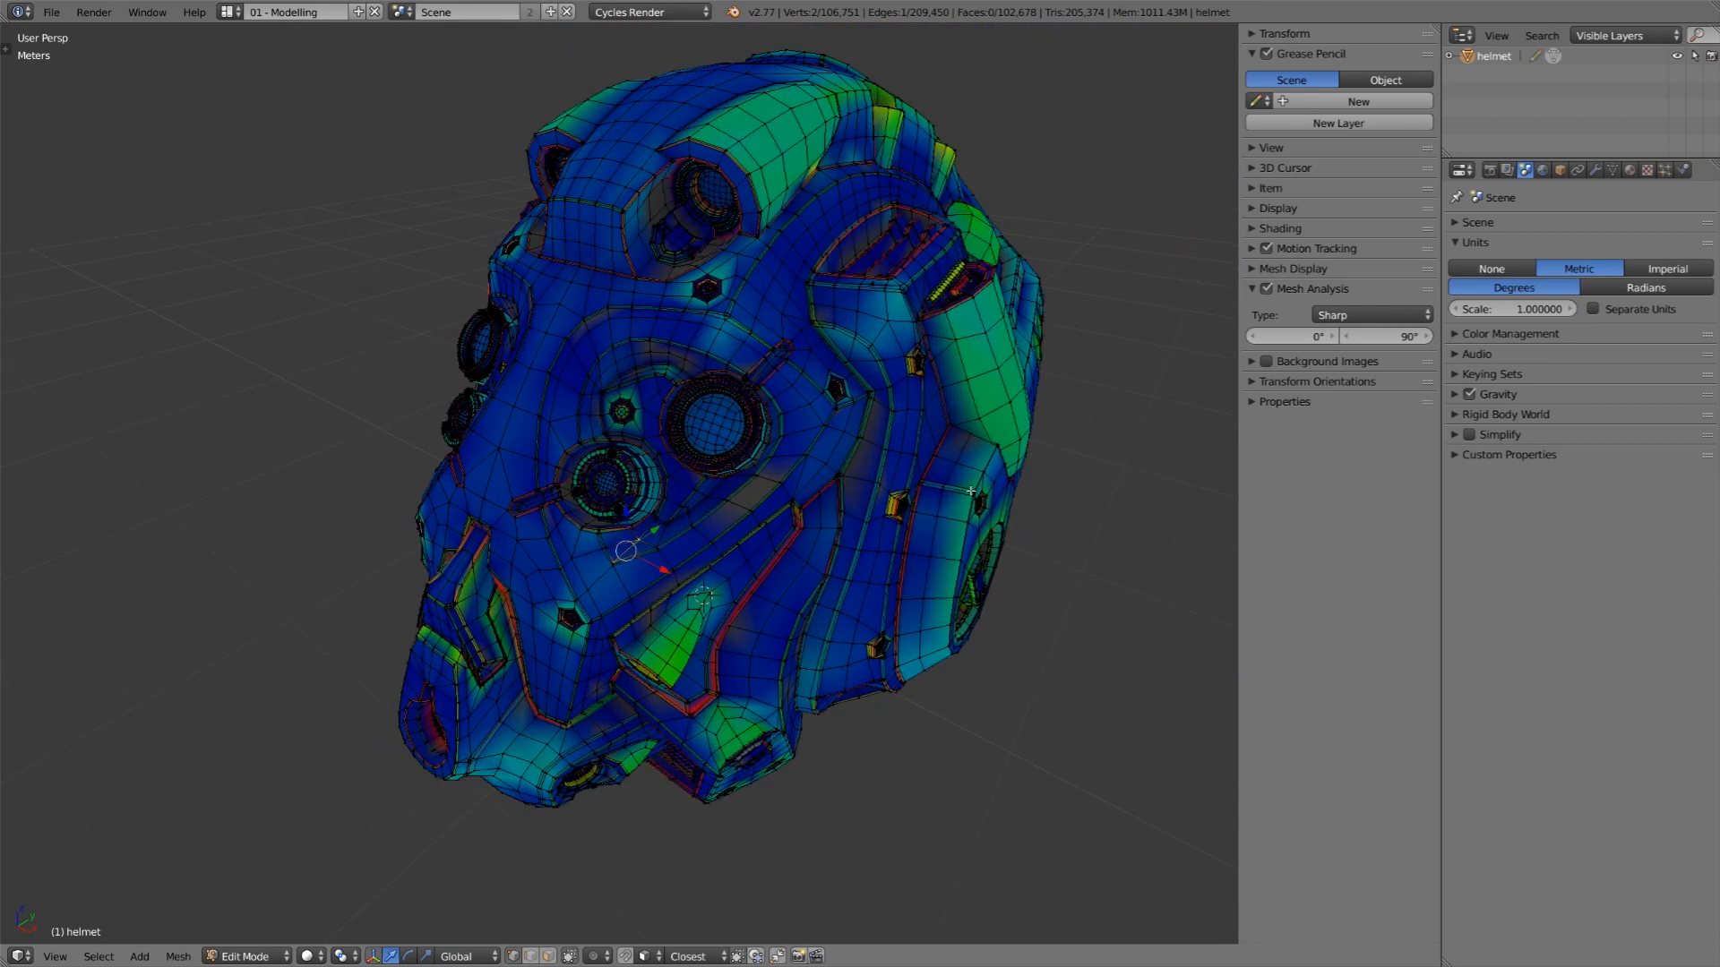
mouse_move(1042, 477)
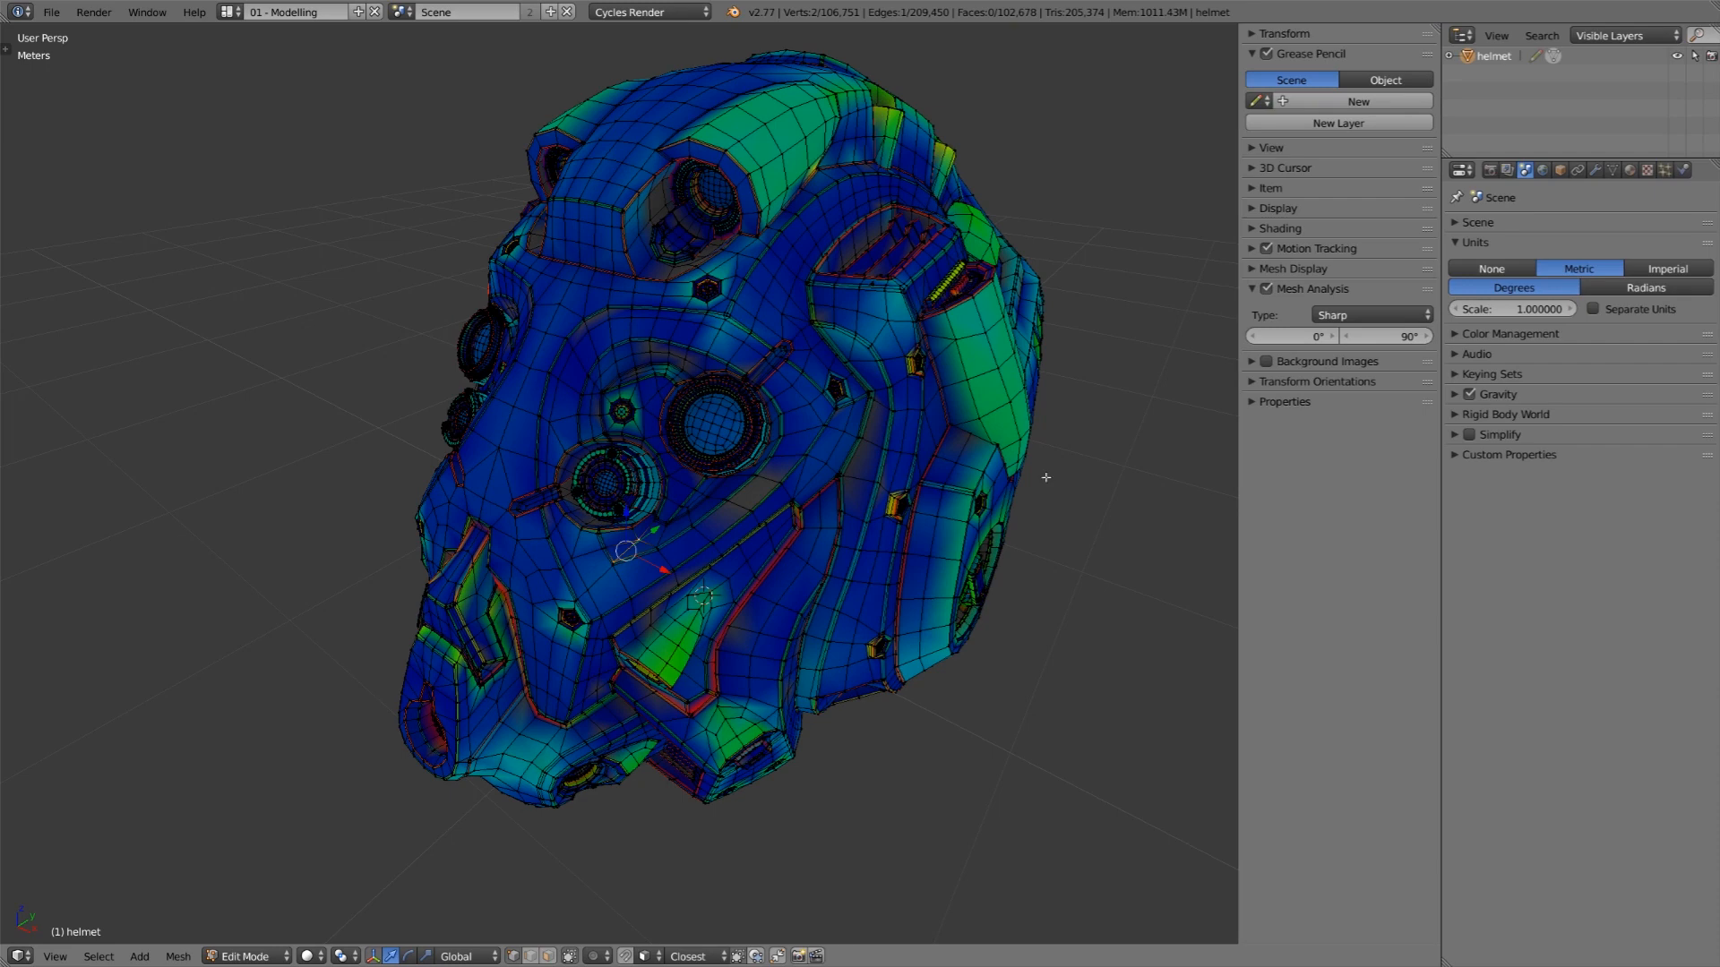
mouse_move(1393, 368)
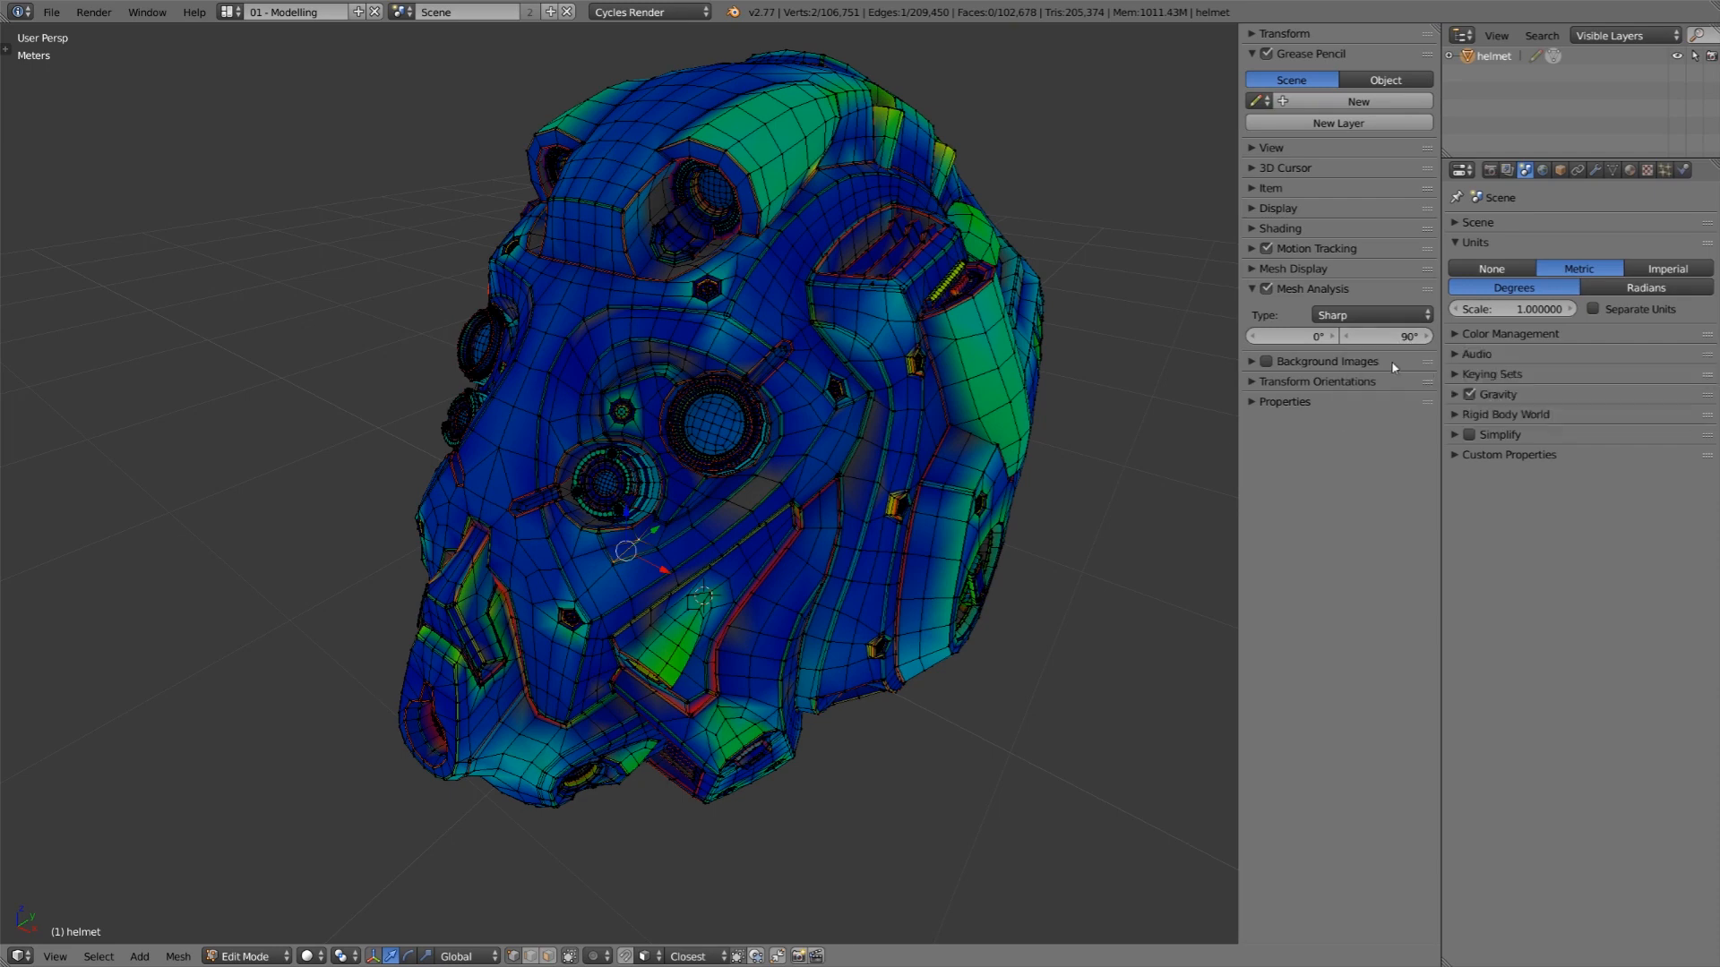
mouse_move(1413, 456)
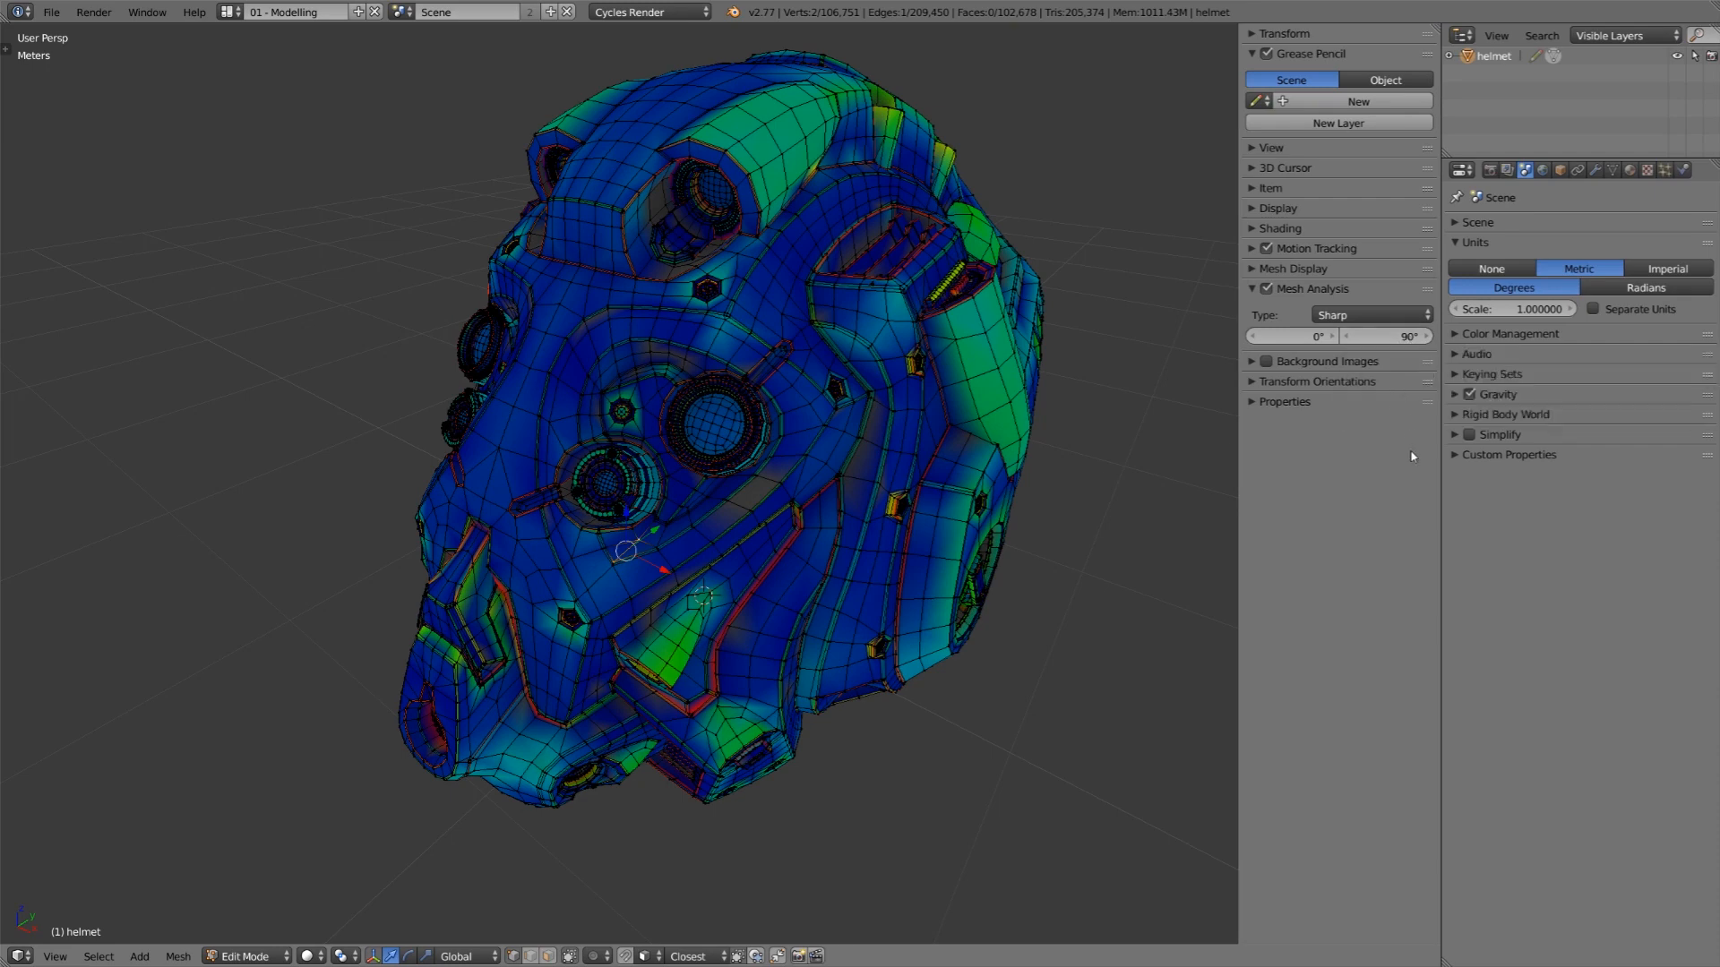